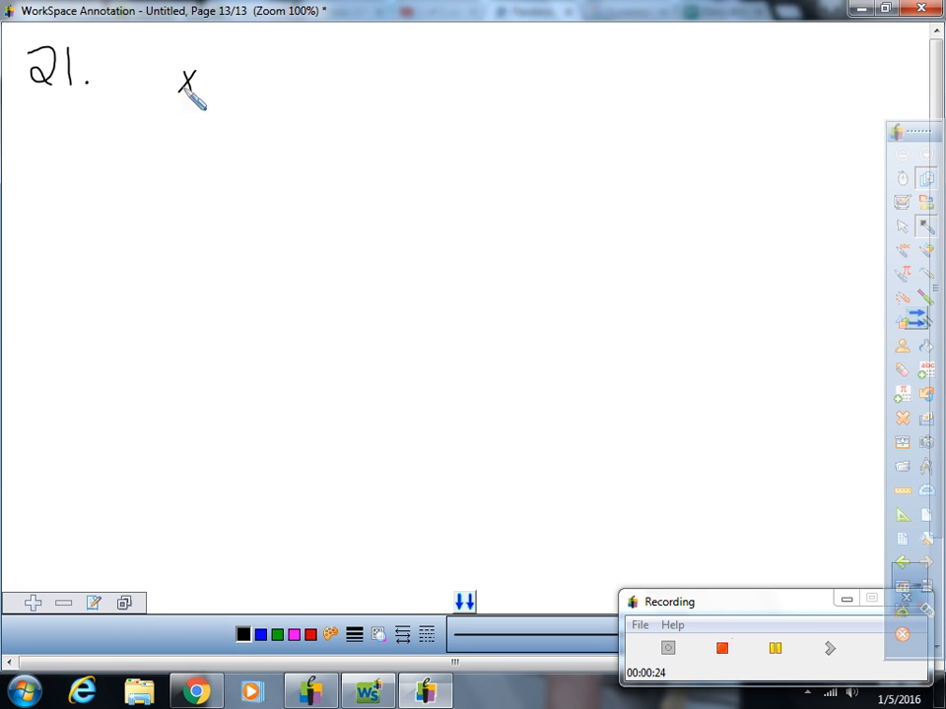
Handwrite the numerator x²−7x+12 of the problem 21 fraction with the pen
drag(202, 74, 210, 64)
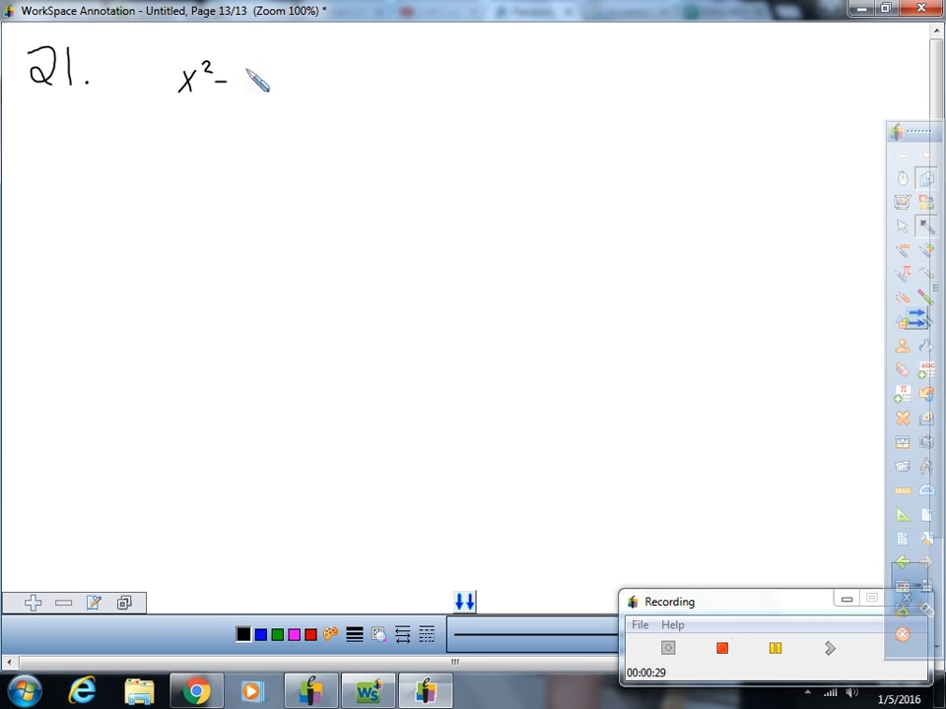
drag(232, 84, 261, 93)
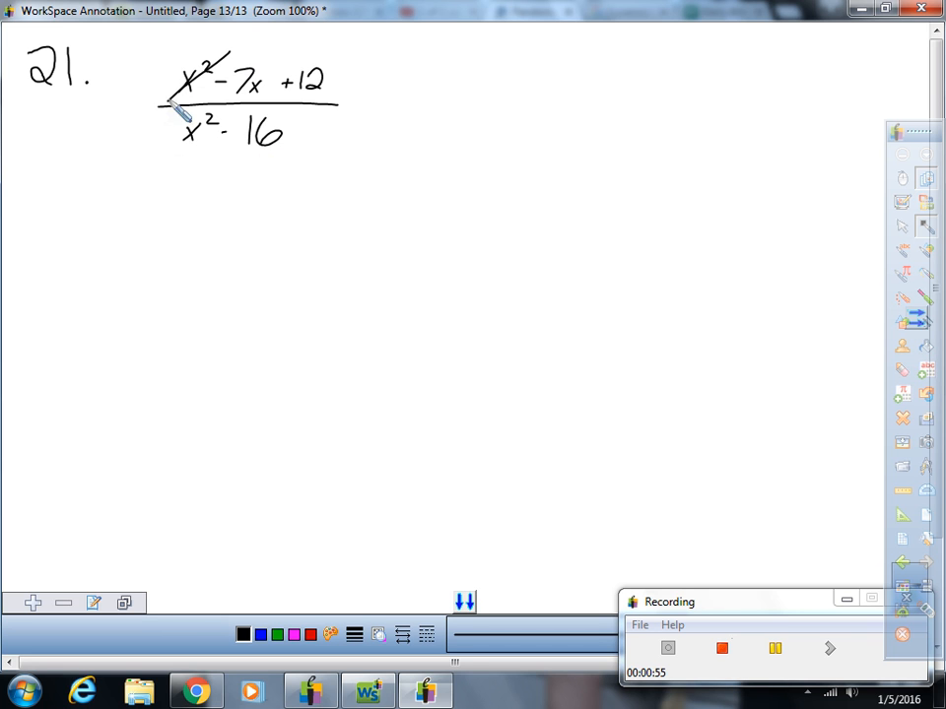
Draw a stroke after the fraction to clear the stray slash and begin the equals sign
drag(202, 119, 148, 188)
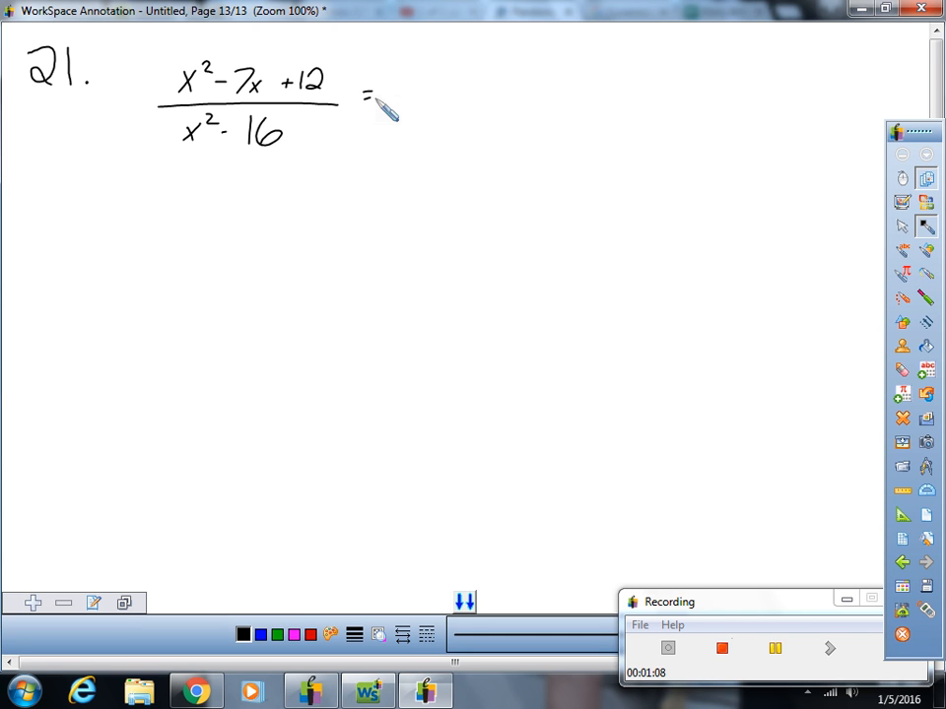
Begin writing the factored form (x−3)(x−4) to the right of the equals sign
drag(369, 94, 428, 99)
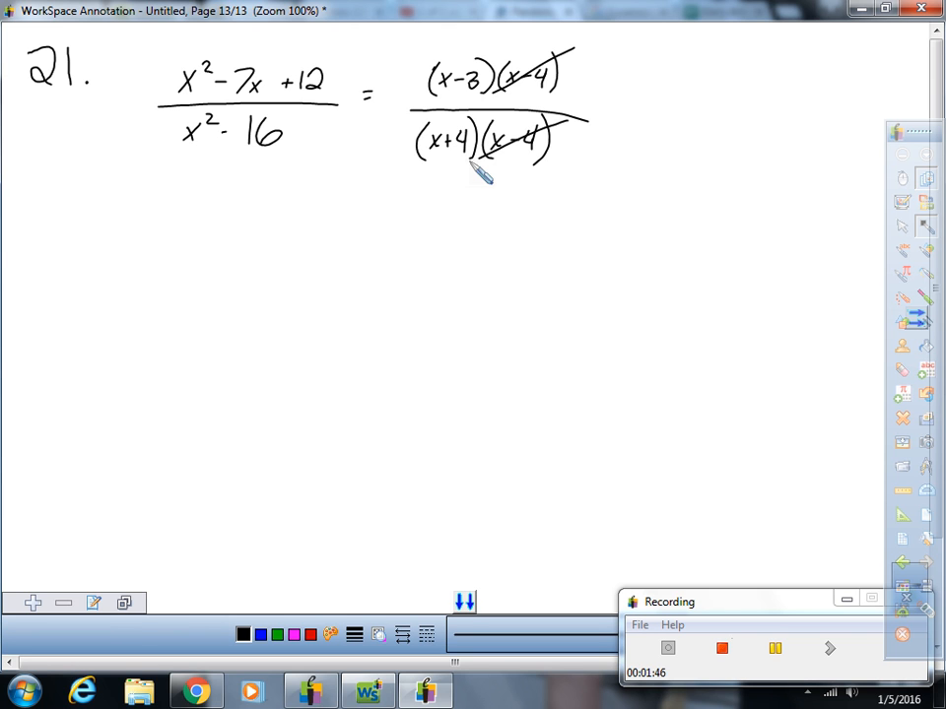
mouse_move(699, 87)
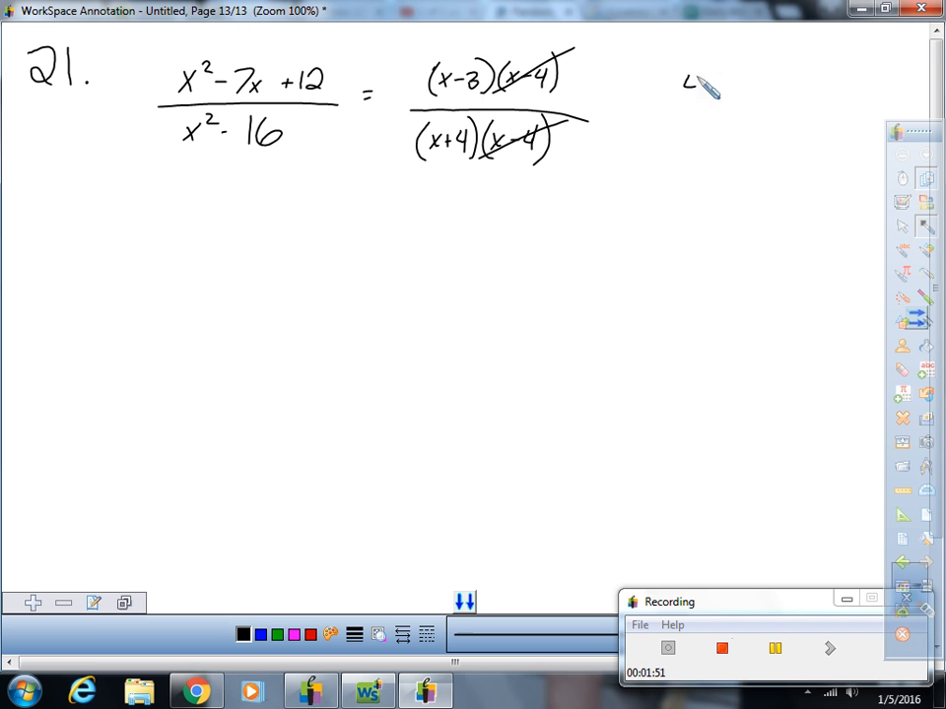